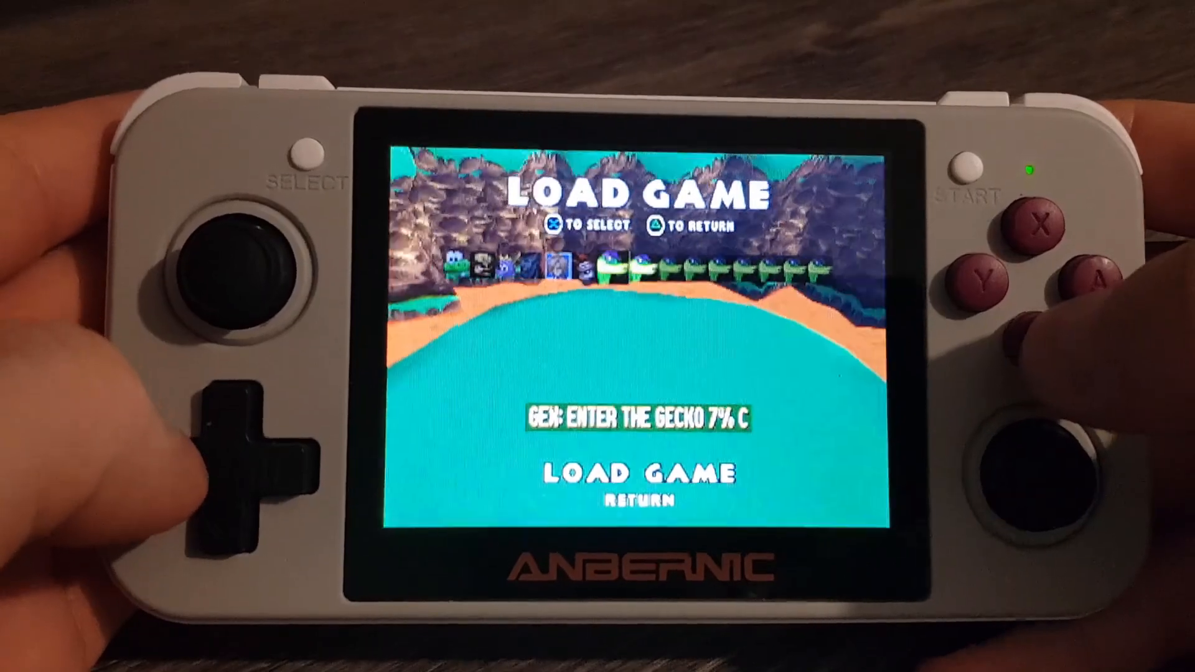
# - Select the 'GEX: ENTER THE GECKO 7% A' save block on the Load Game screen
pyautogui.press('left')
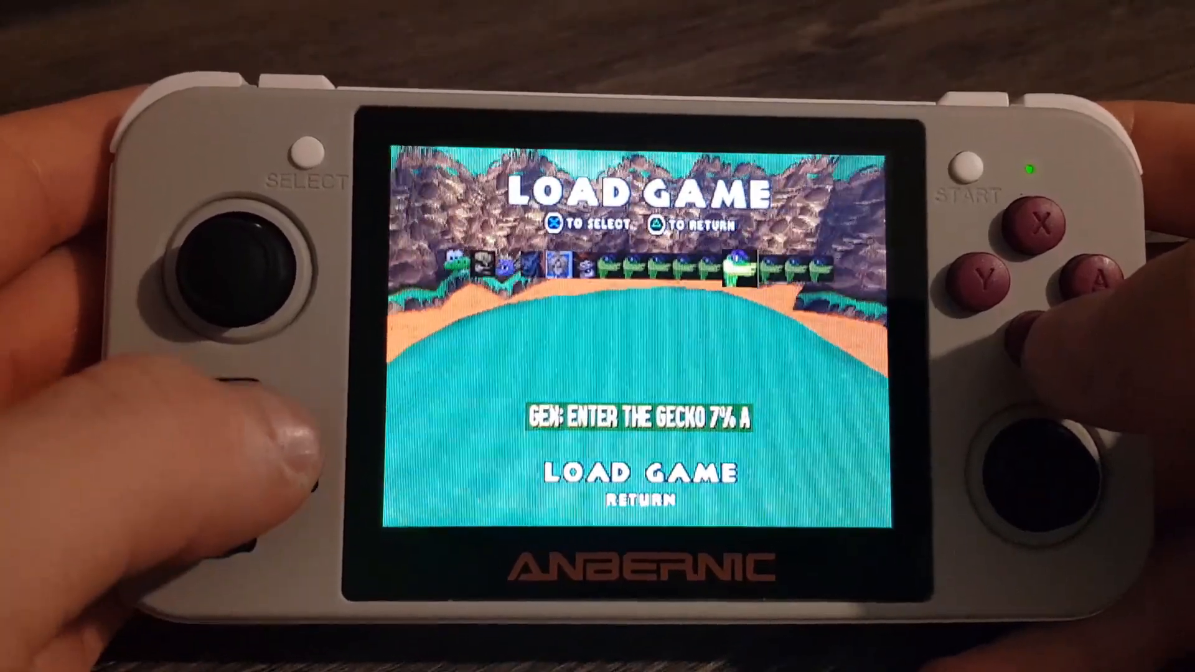